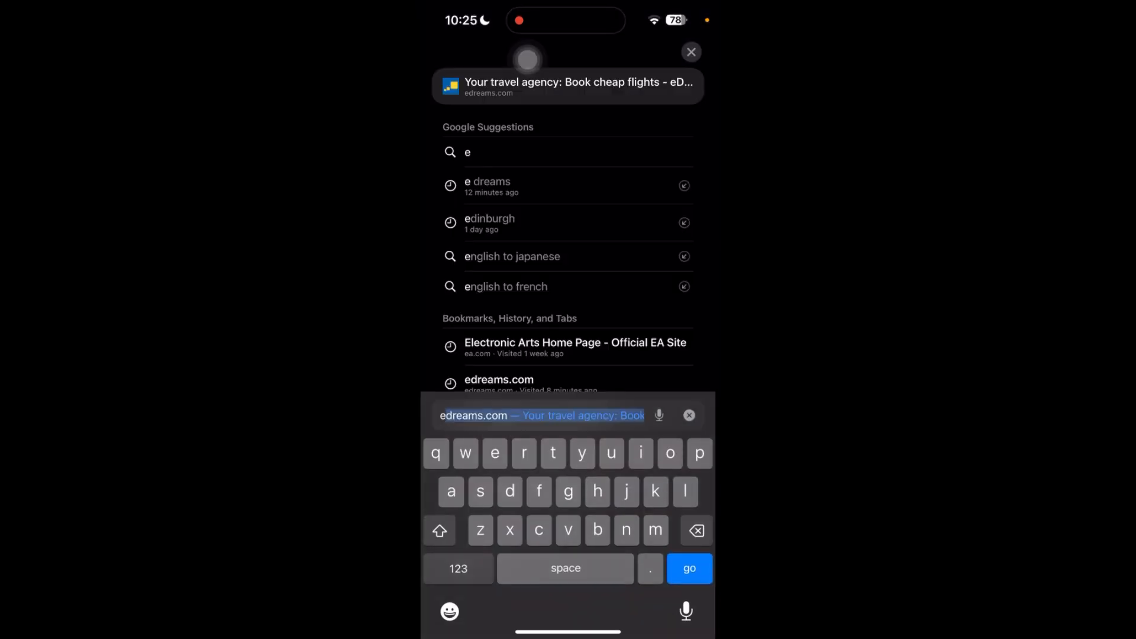
Step: Search Google for 'edreams' via the Safari address bar suggestion
text(edd)
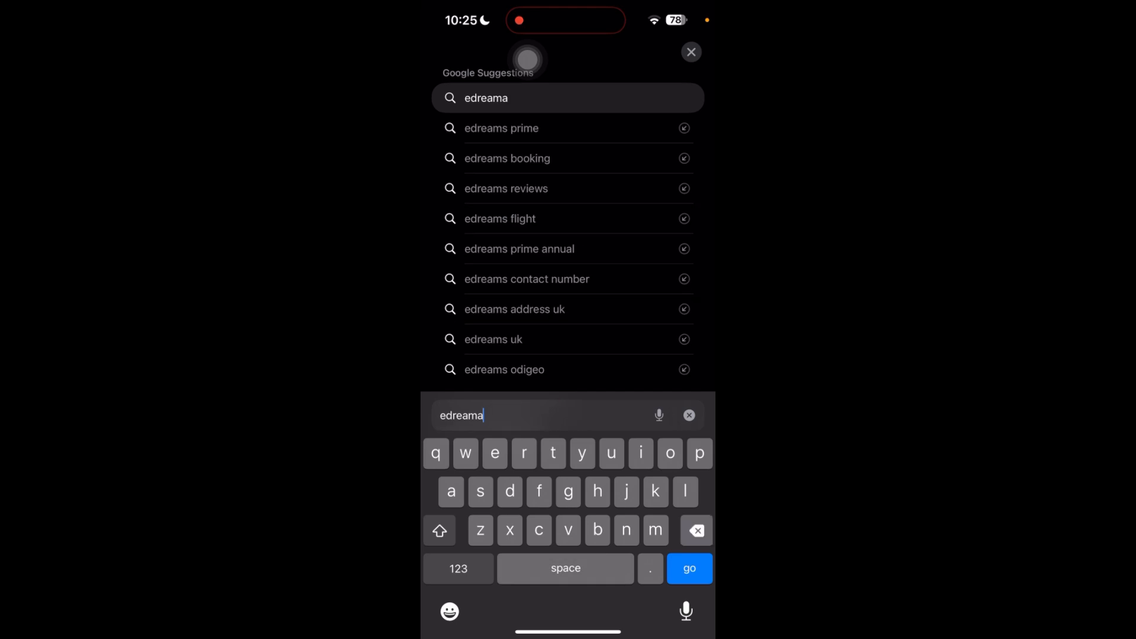
click(687, 568)
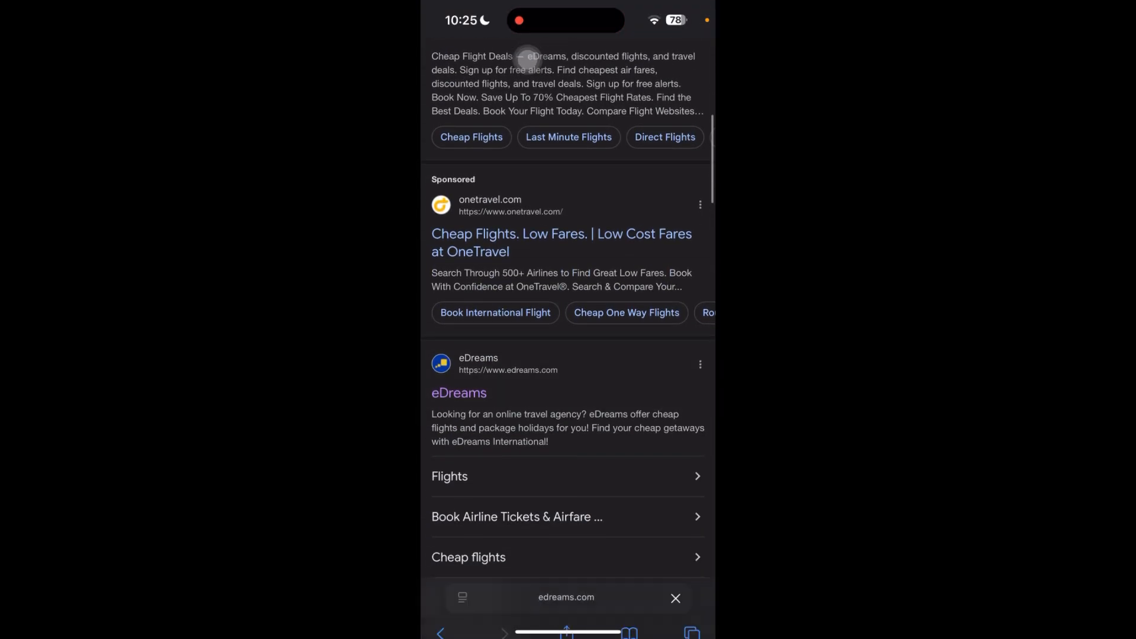
Step: Go to the eDreams home page from the search results, showing the flight search form
click(459, 393)
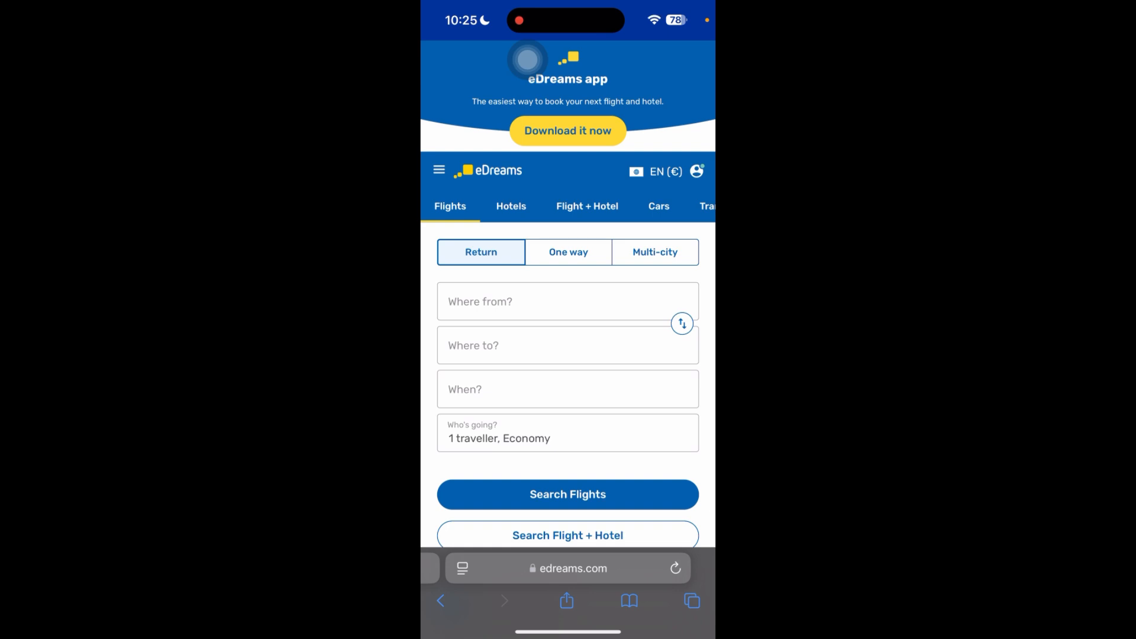
Step: From the My Account menu, view Account details with email, password and self-service options
click(696, 171)
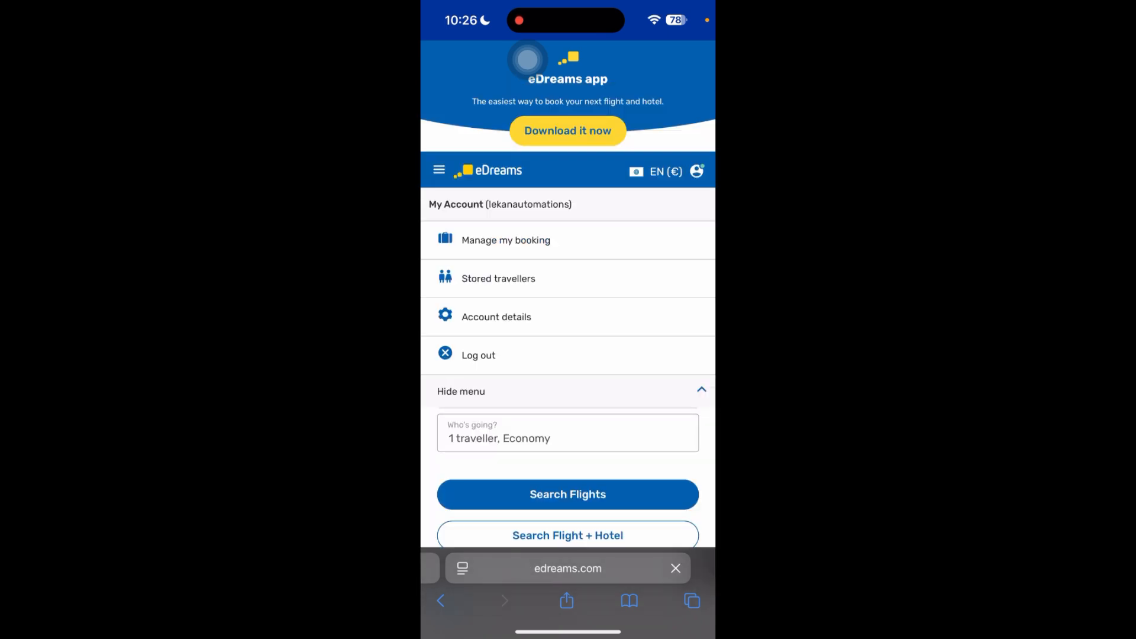
click(496, 317)
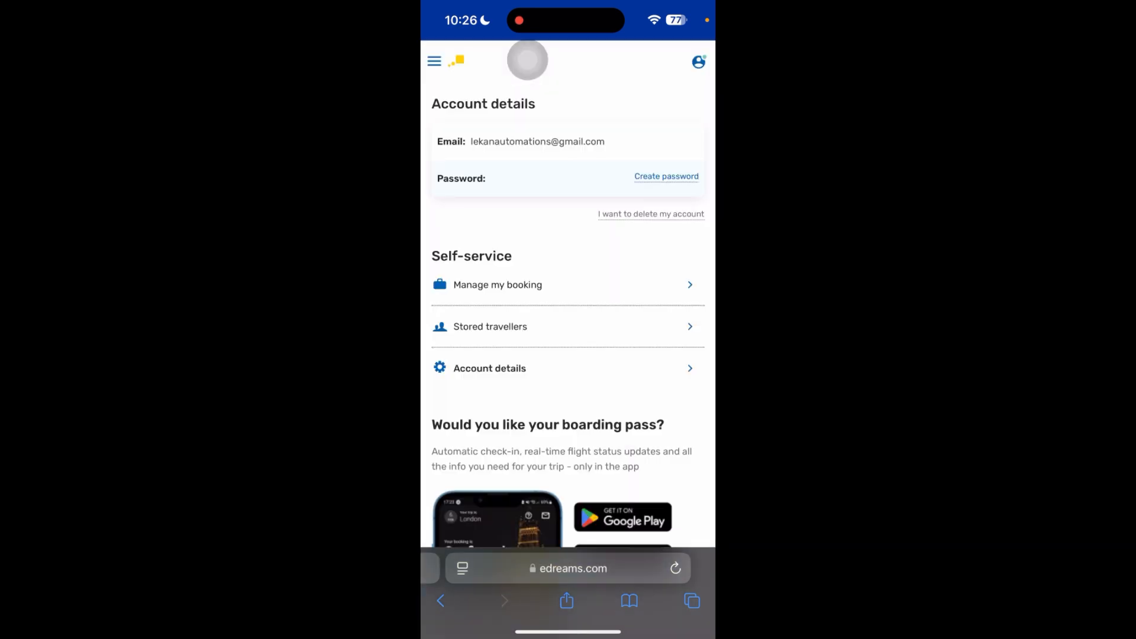
scroll(down, 3)
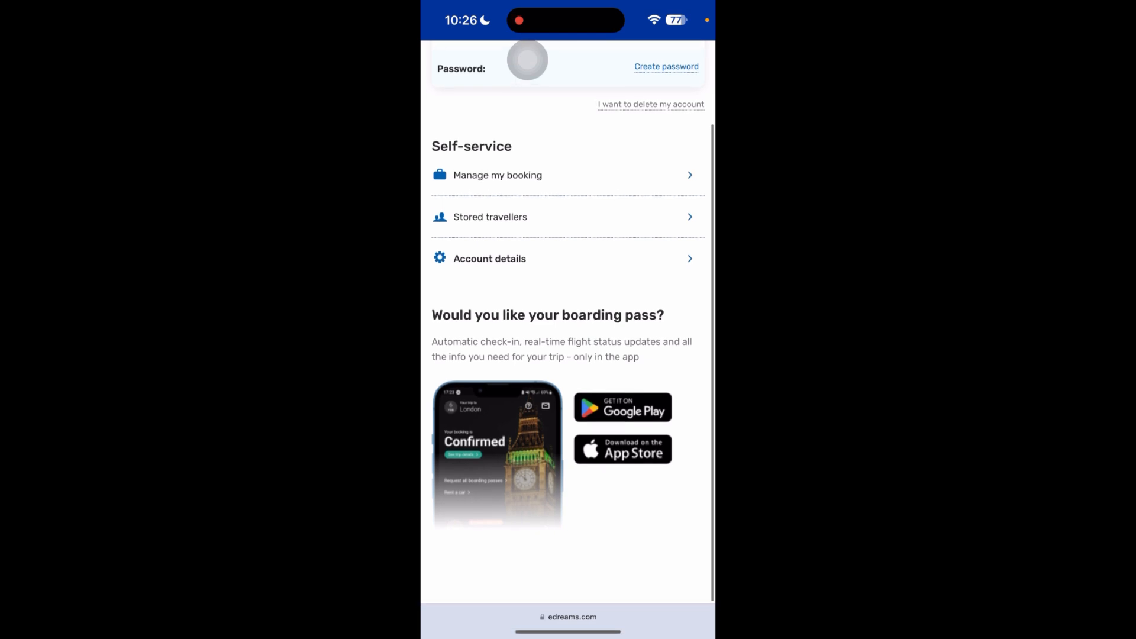